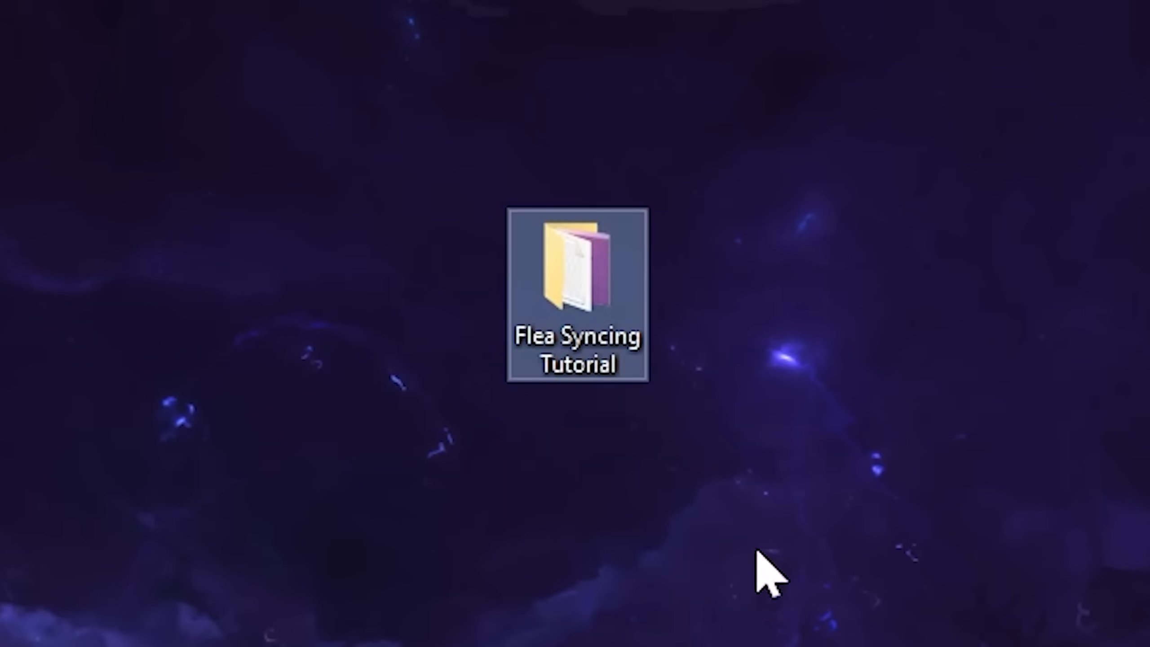
Step: Open the Flea Syncing Tutorial folder from the Windows desktop
double_click(575, 275)
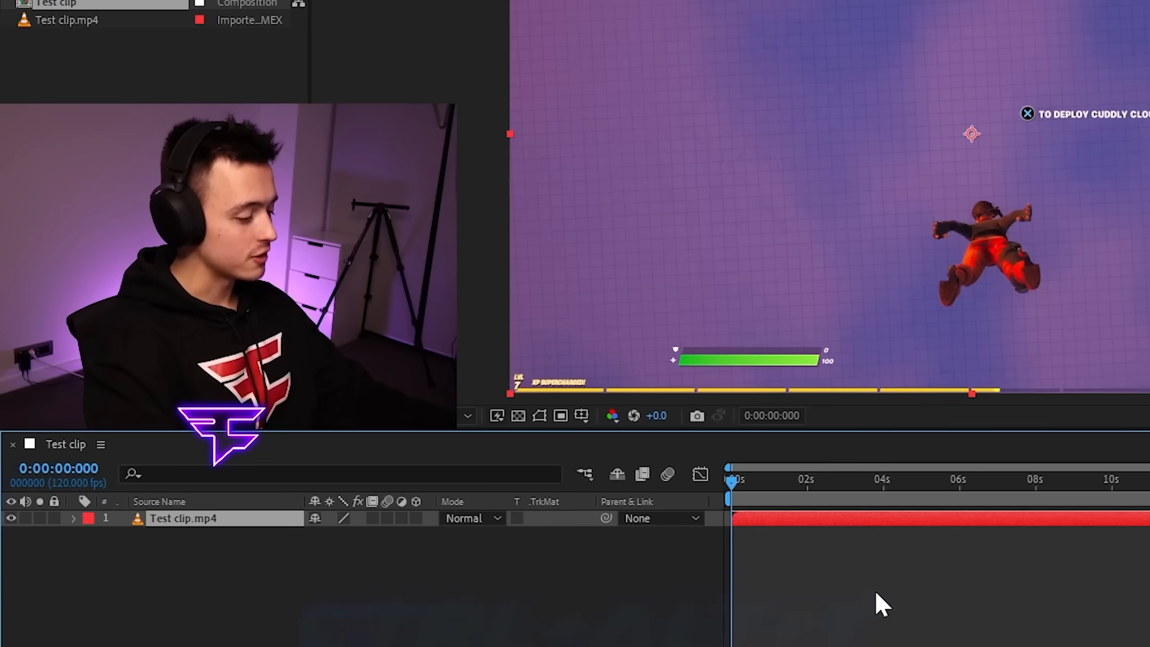
Step: Enable Time Remapping on the Test clip.mp4 layer with Ctrl+Alt+T
key("ctrl+alt+t")
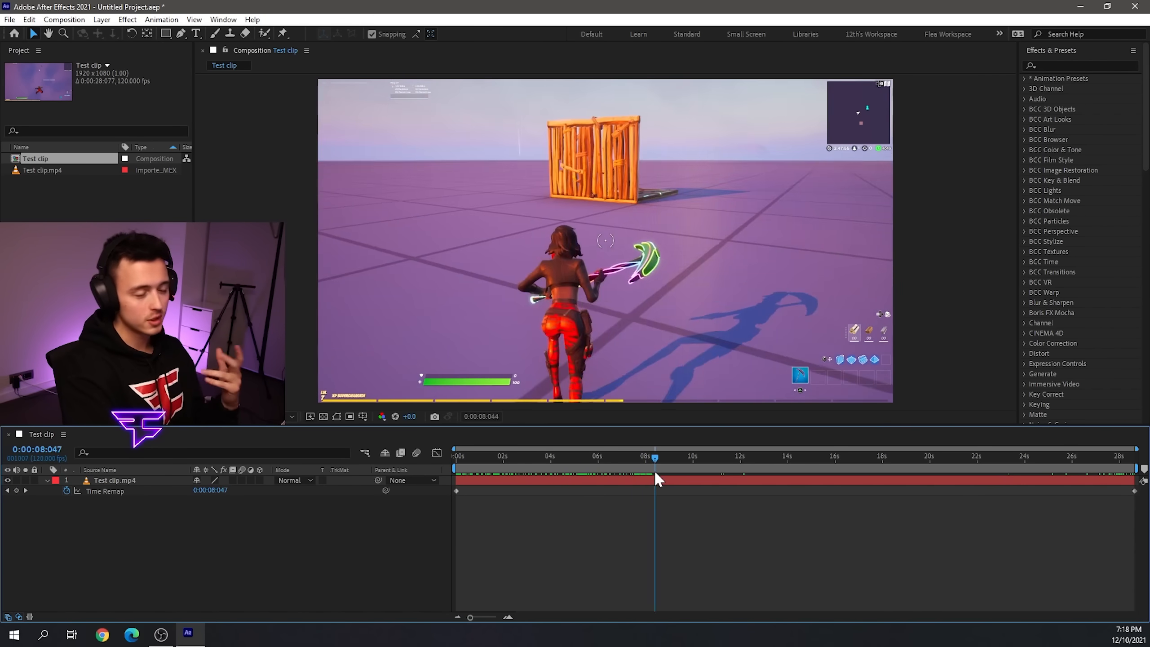
Step: Scrub the Test clip around 22 seconds and review the new Time Remap keyframes
left_click(980, 457)
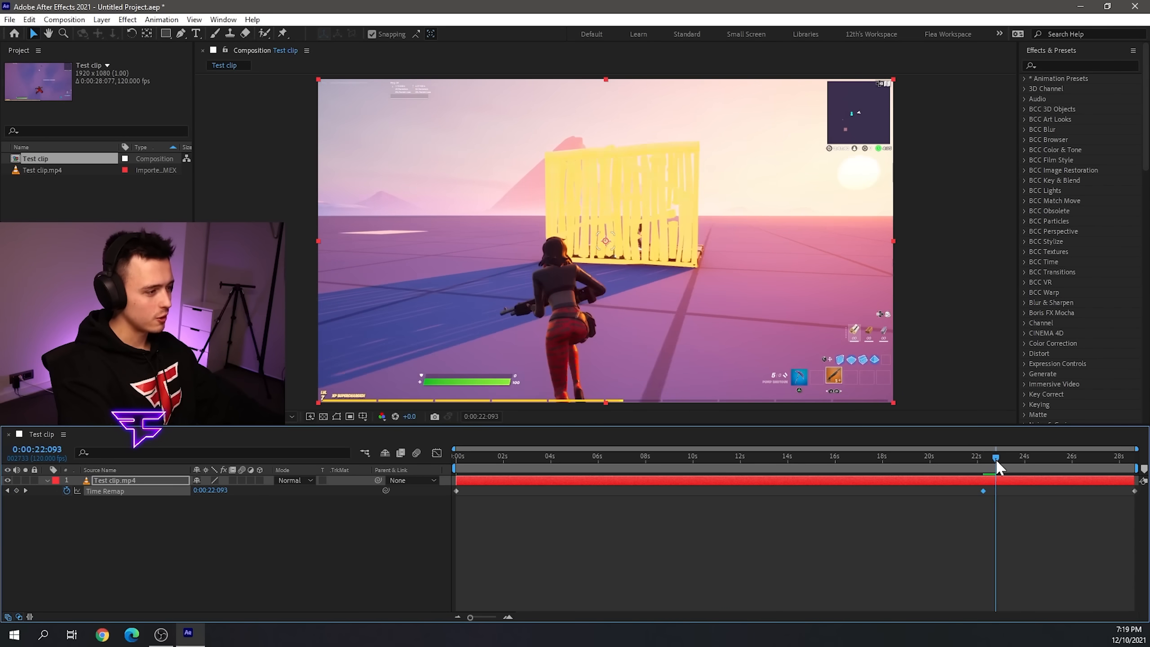
left_click_drag(995, 468, 1024, 469)
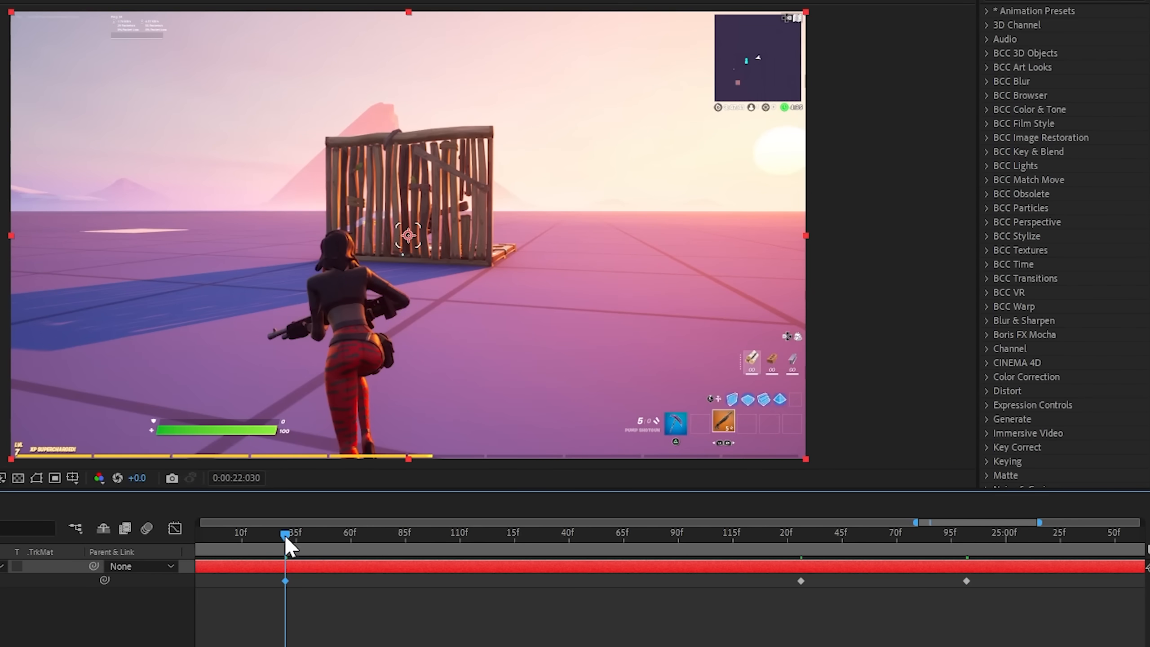
left_click_drag(286, 537, 799, 537)
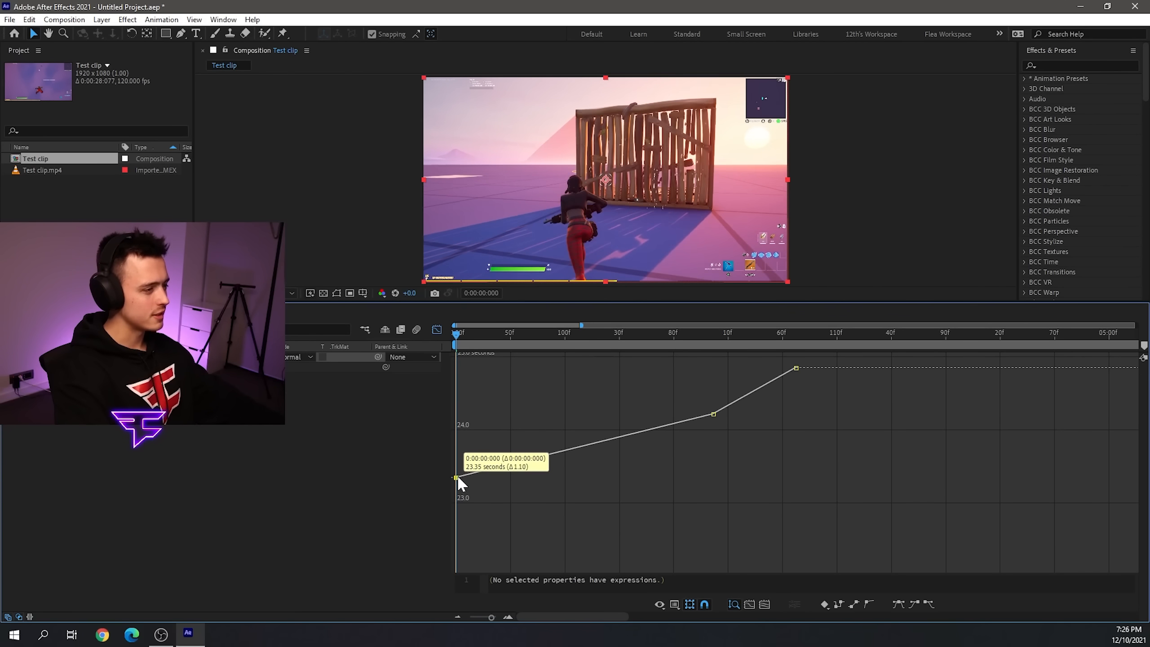
Step: Raise the first Time Remap keyframe and move the middle keyframe earlier and higher
left_click_drag(456, 477, 457, 476)
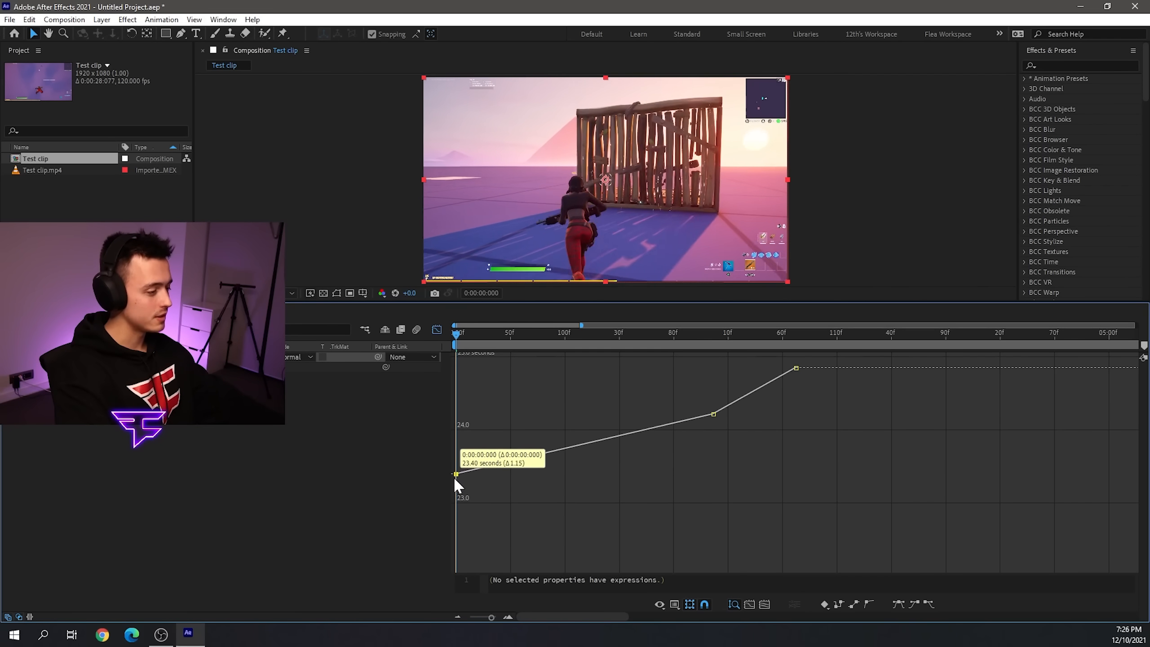
left_click_drag(456, 475, 457, 565)
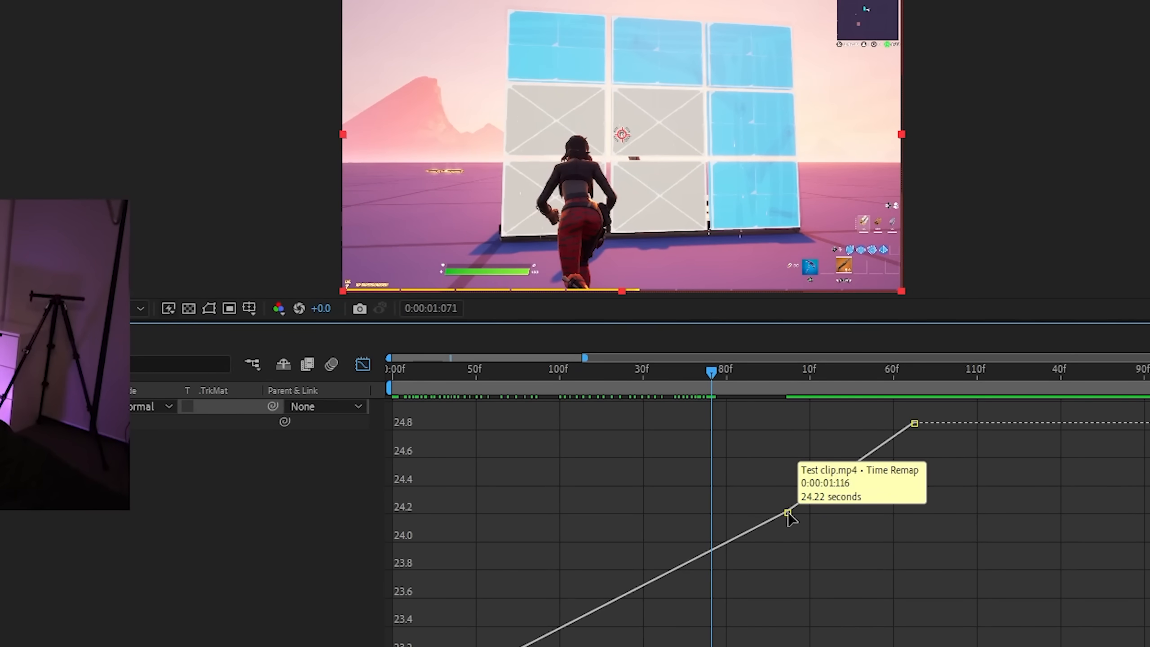
left_click_drag(787, 512, 723, 499)
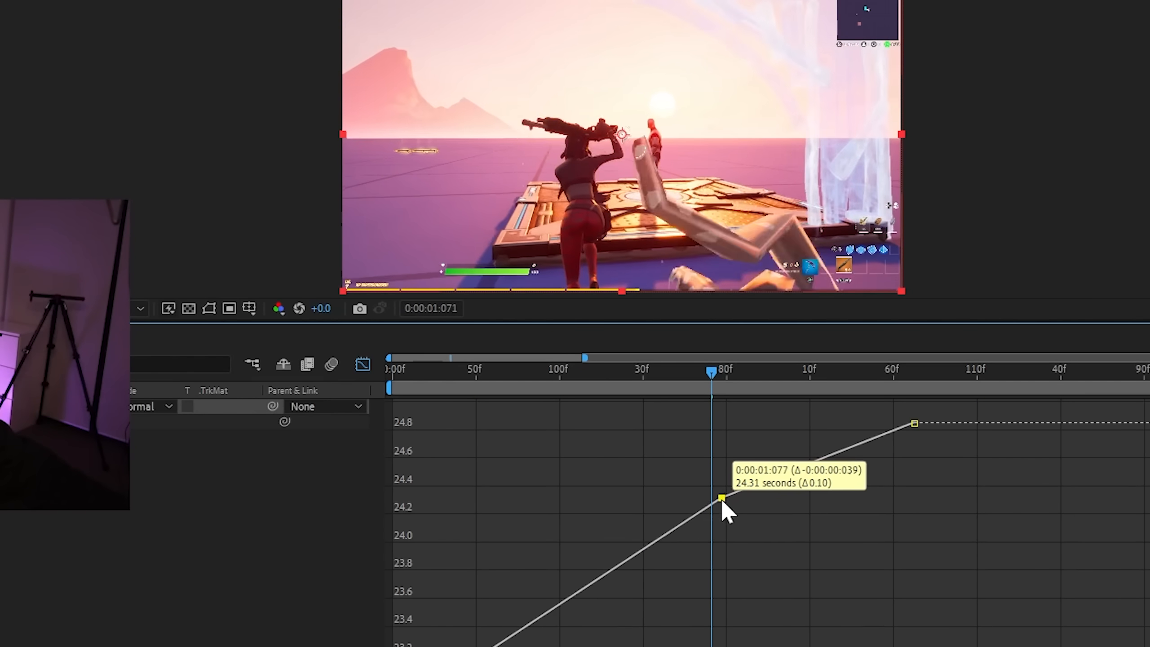
left_click_drag(723, 499, 712, 484)
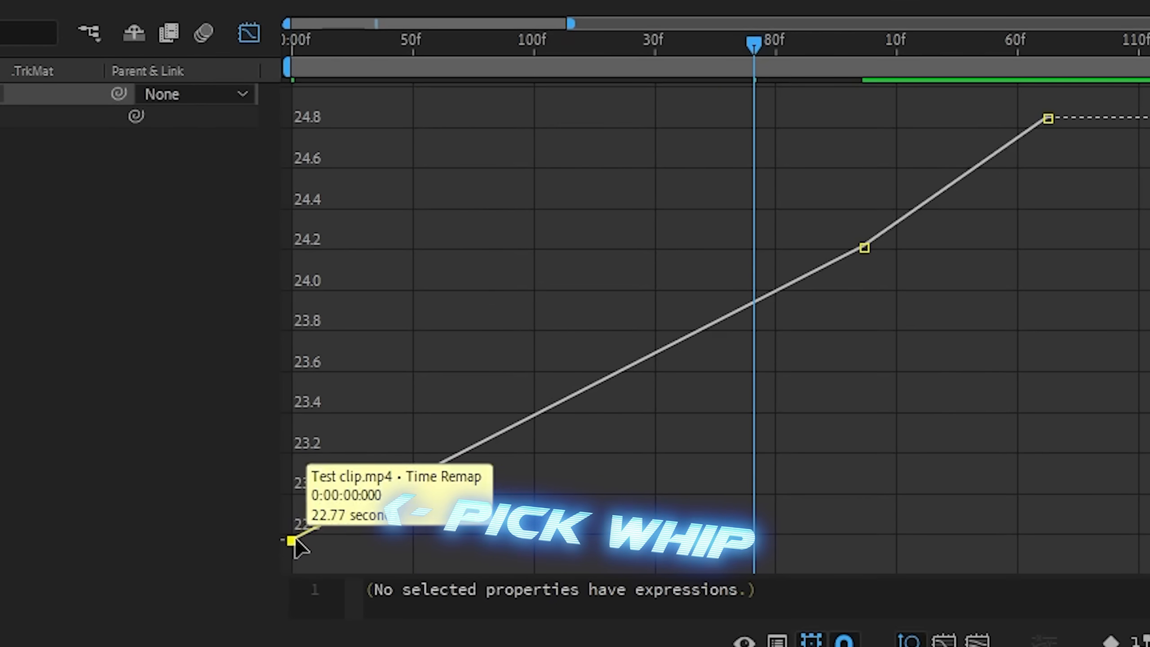
Step: Ease out of the first keyframe and steepen the ramp through the middle keyframes
left_click_drag(297, 541, 292, 541)
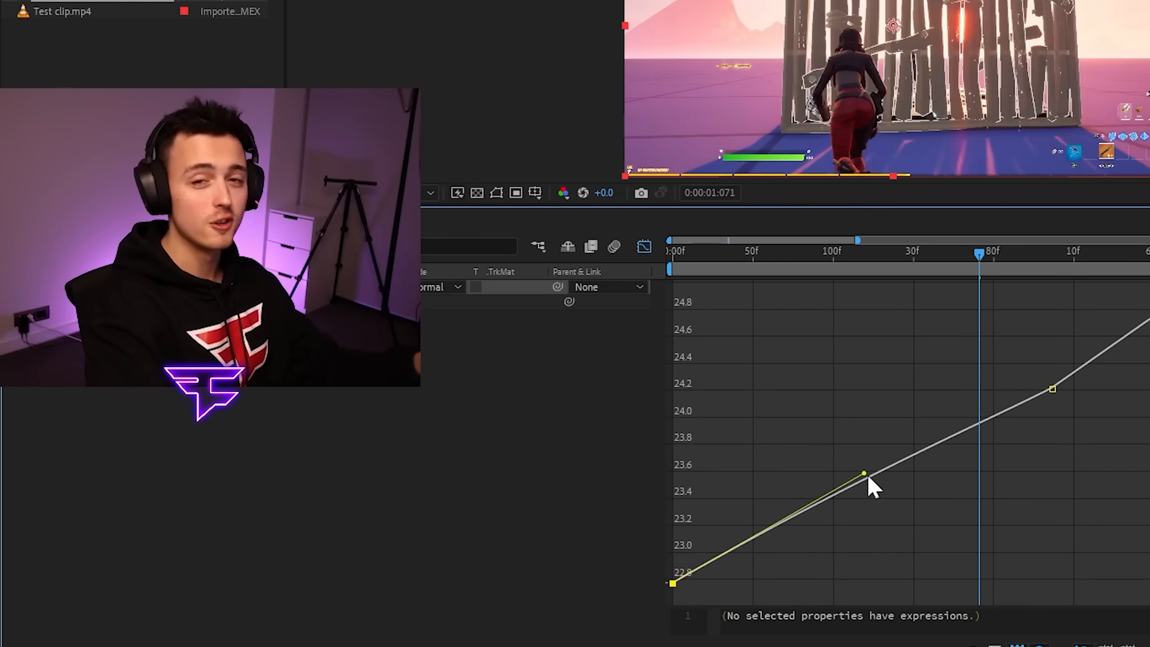
left_click_drag(863, 474, 1003, 568)
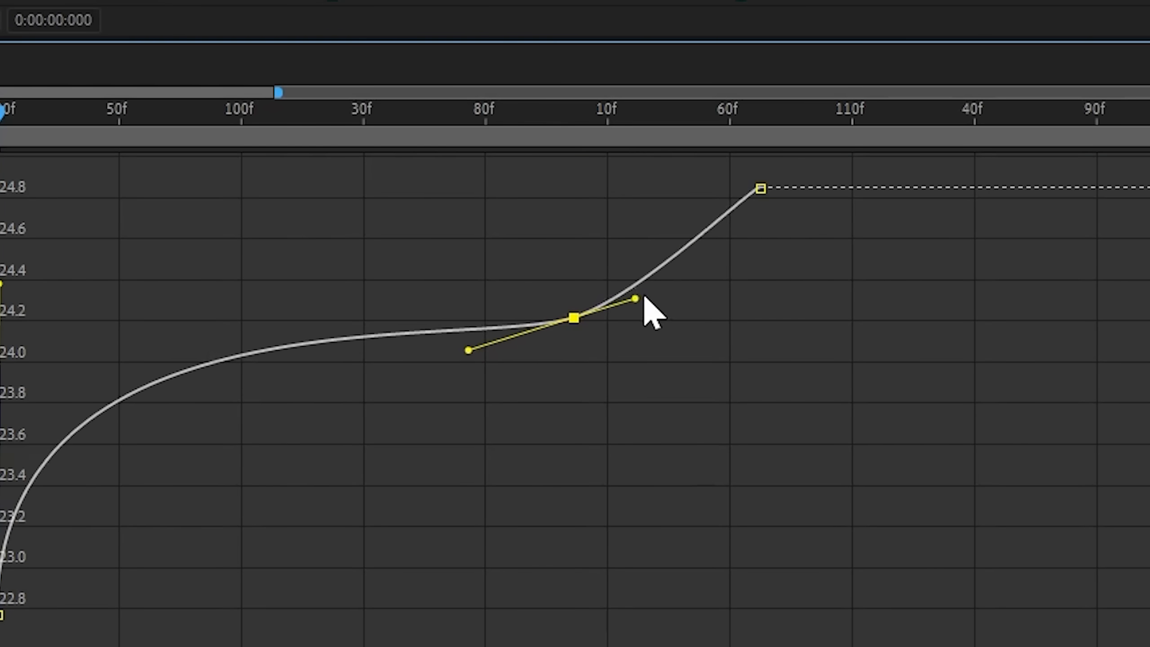
left_click_drag(636, 299, 719, 316)
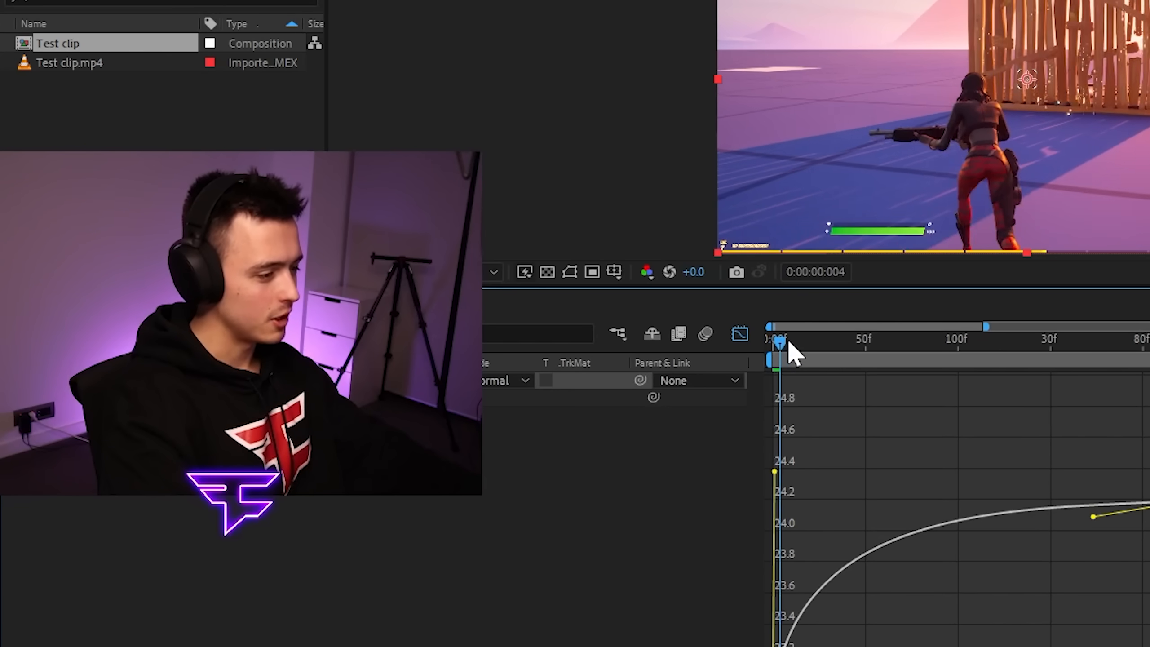
left_click(847, 345)
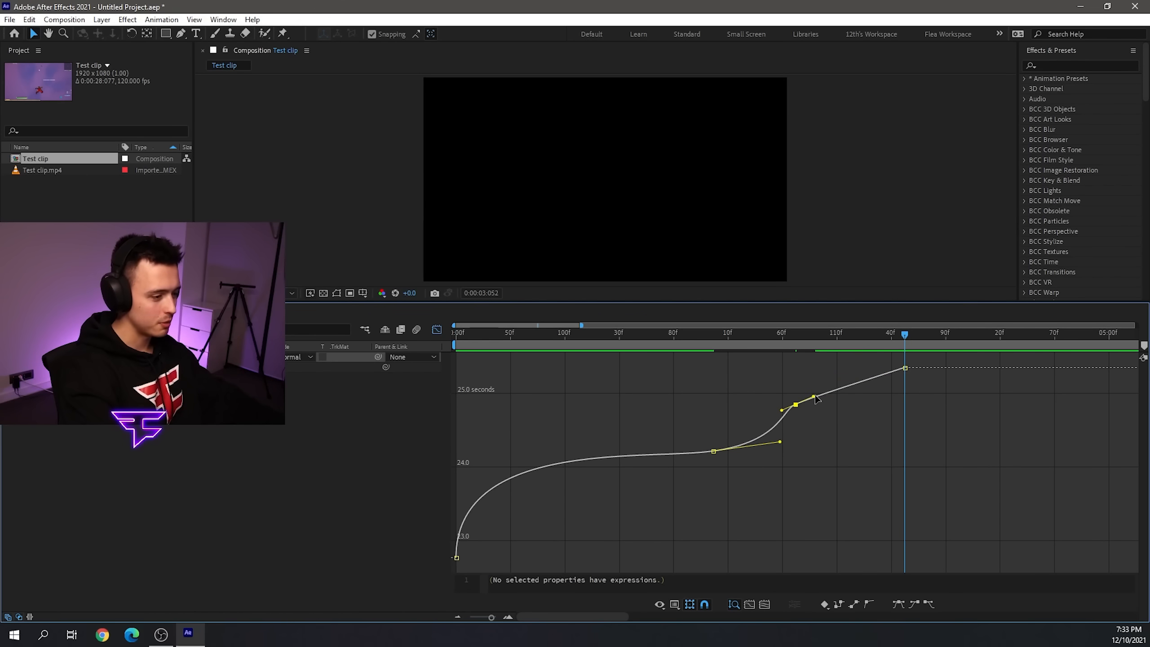
left_click_drag(817, 399, 776, 409)
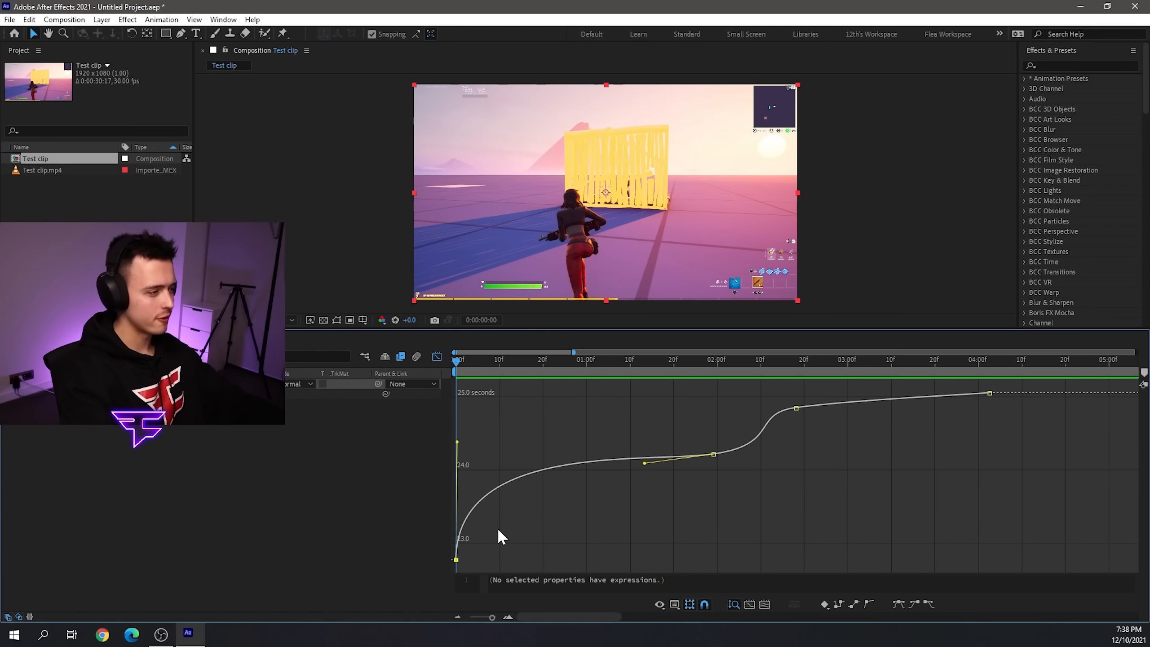
Step: Shift the first Time Remap keyframe to about 23.5 seconds, frame 16, and reshape its ease
left_click_drag(458, 559, 456, 557)
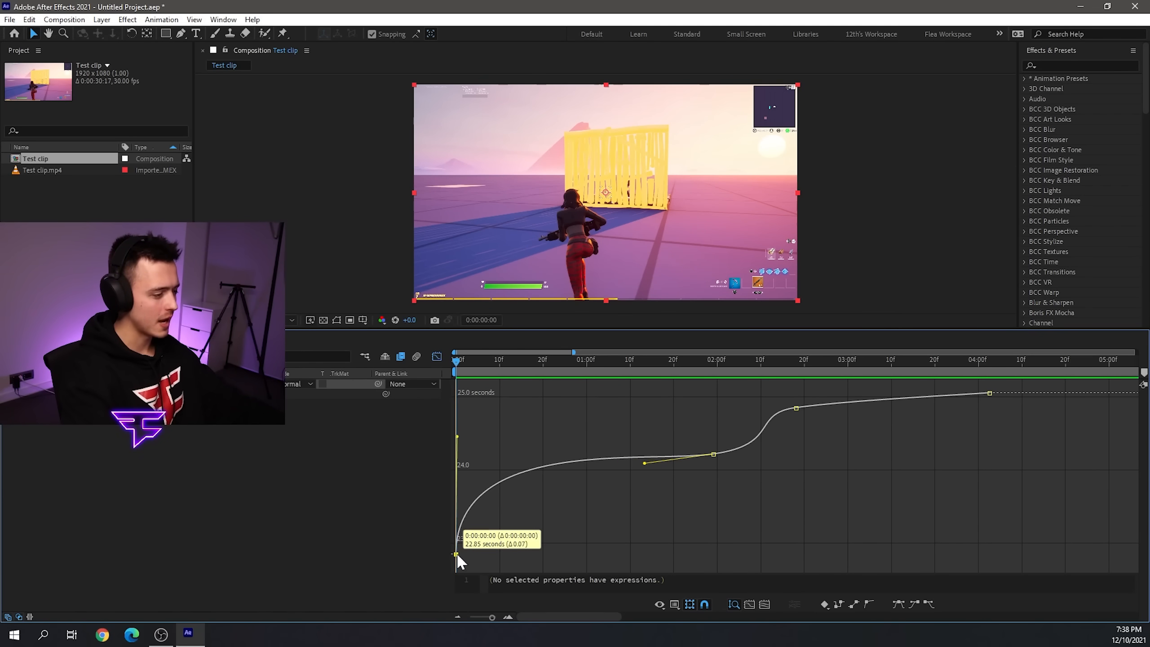
left_click_drag(457, 555, 457, 510)
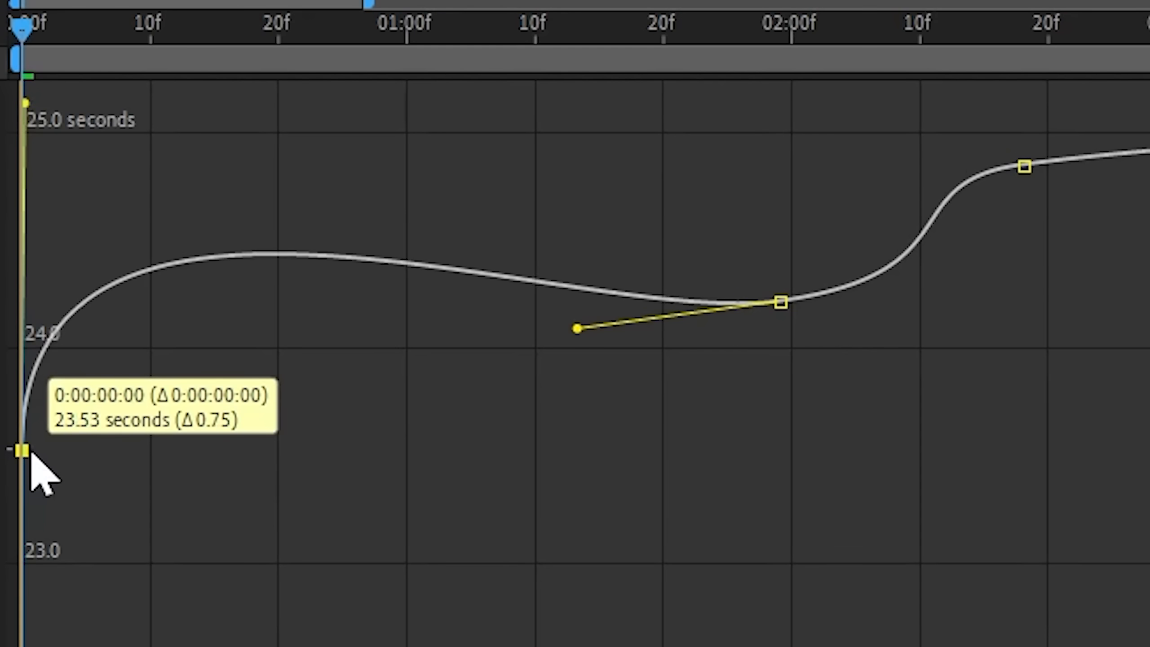
left_click_drag(21, 450, 226, 457)
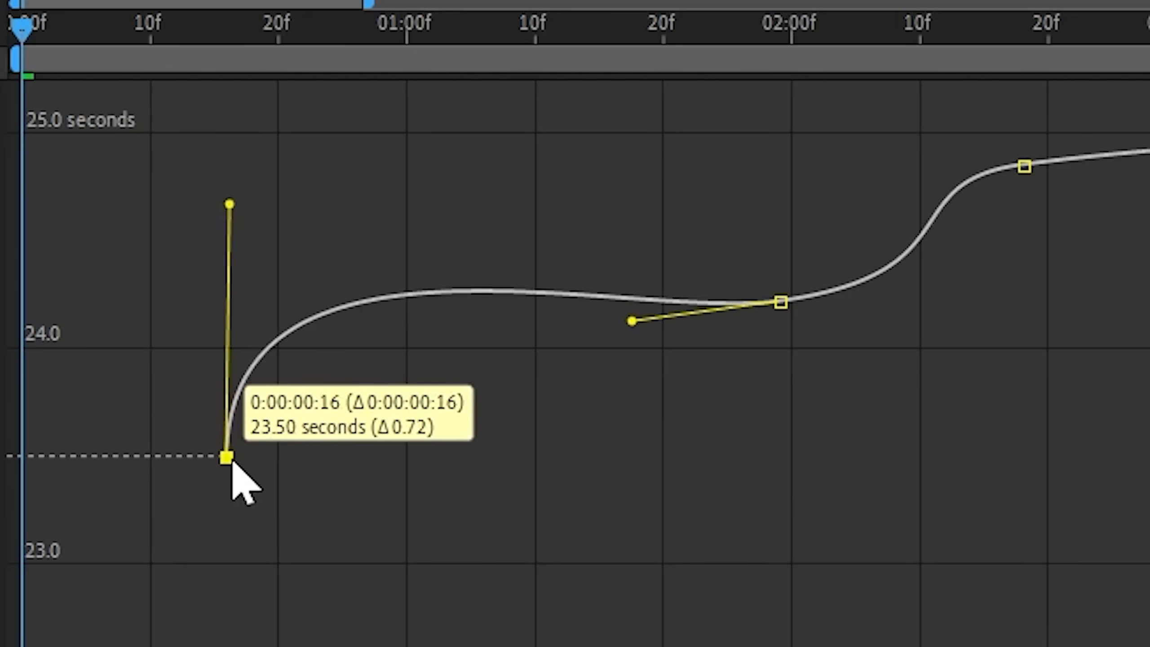
left_click_drag(225, 458, 367, 460)
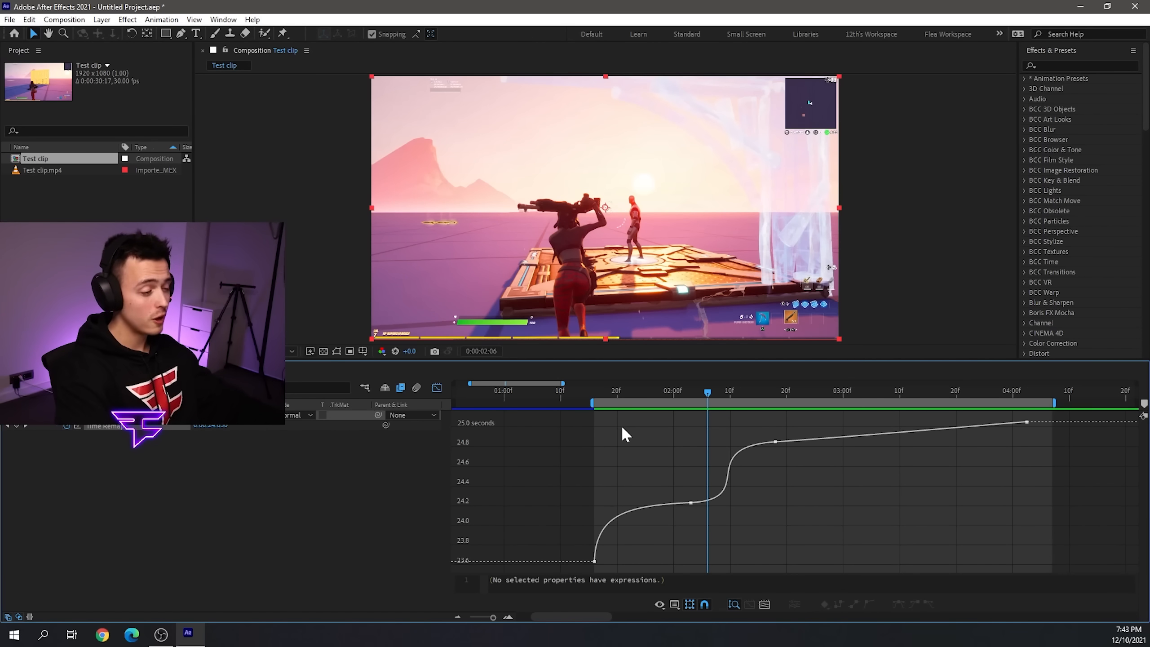
Step: Adjust the final keyframe and lengthen the middle keyframe's ease handles for a sharp S-ramp
left_click_drag(709, 391, 798, 390)
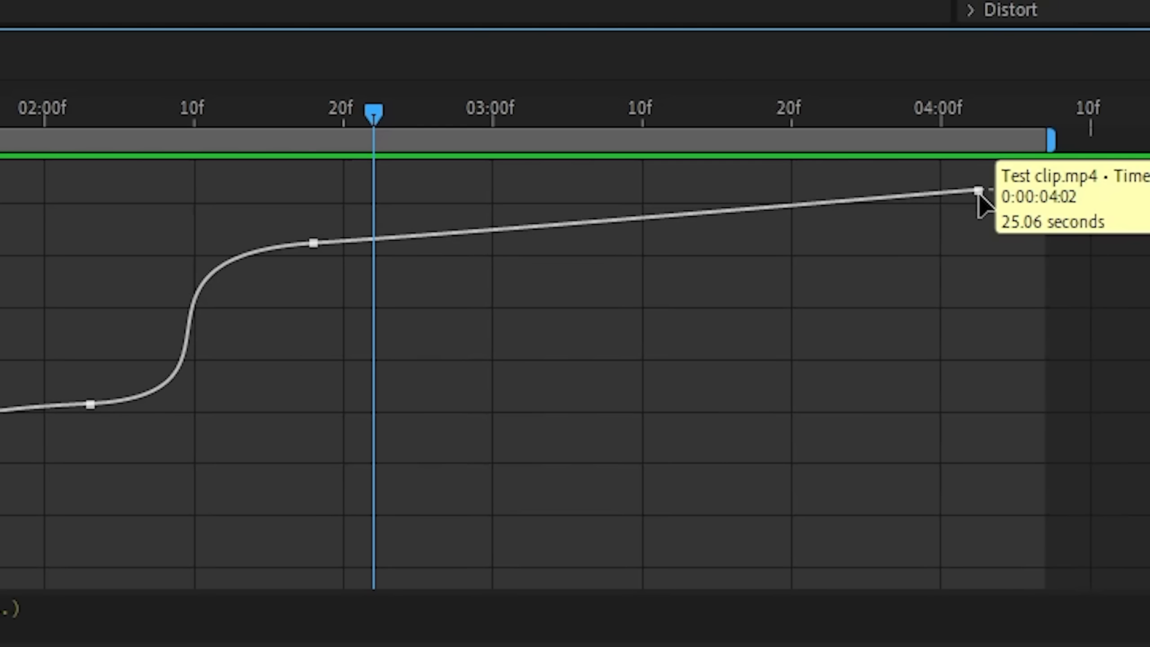
left_click_drag(978, 191, 983, 235)
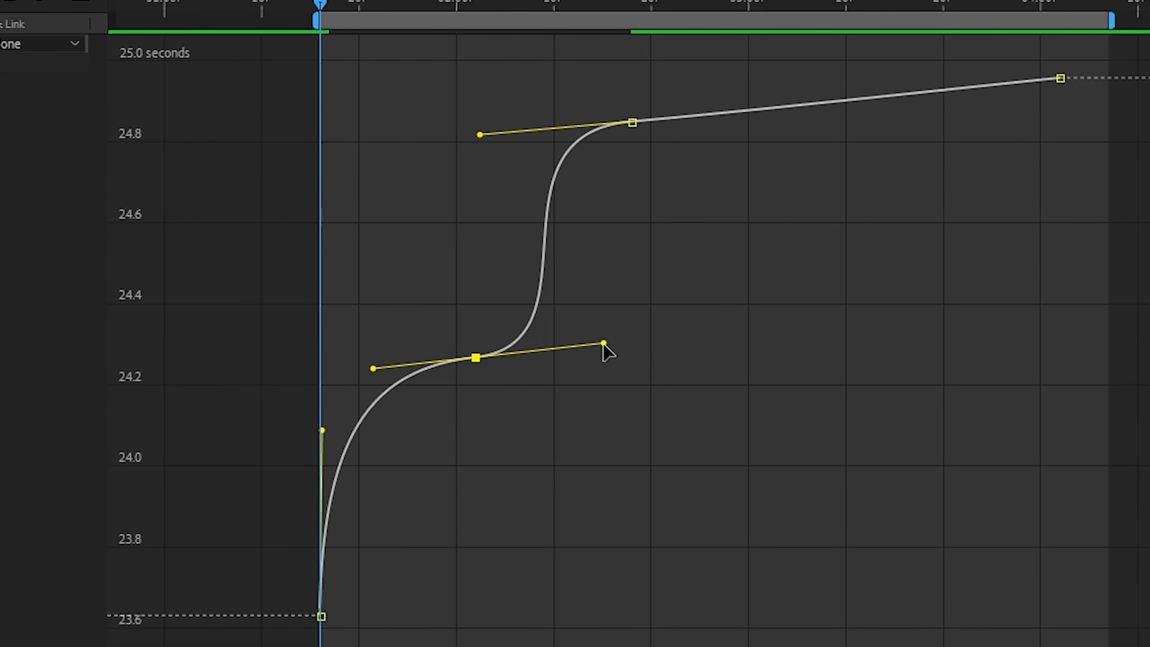
left_click_drag(605, 343, 580, 425)
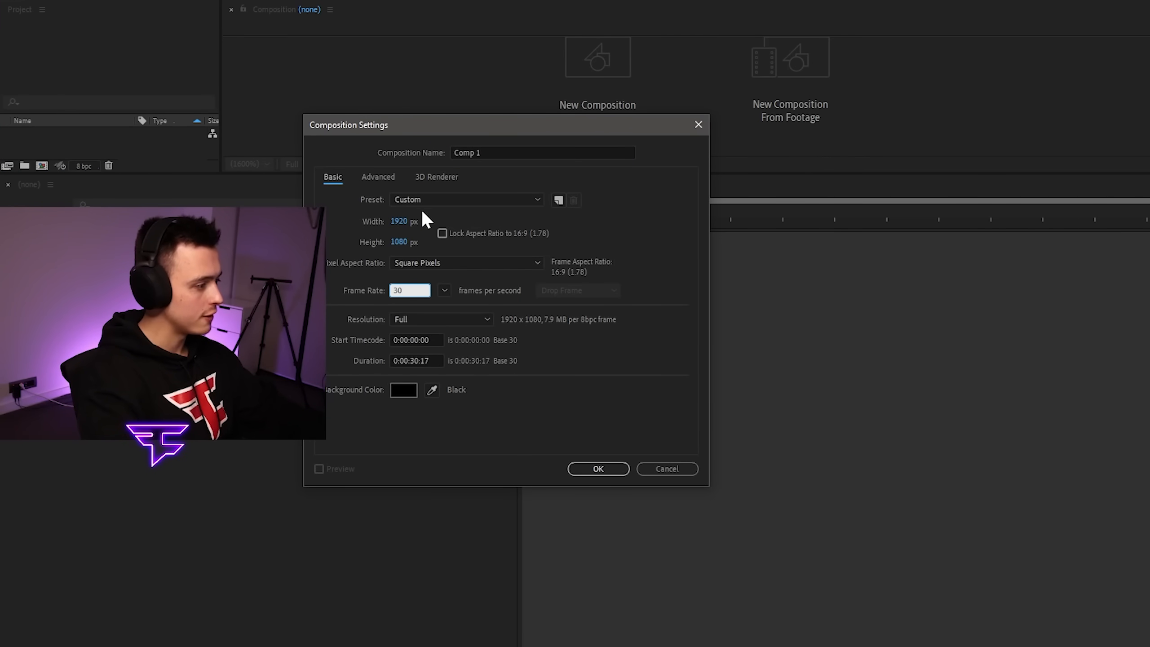
Step: Set the new composition to 1920×1080 at 30 fps, lasting 0:00:30:17
left_click(598, 469)
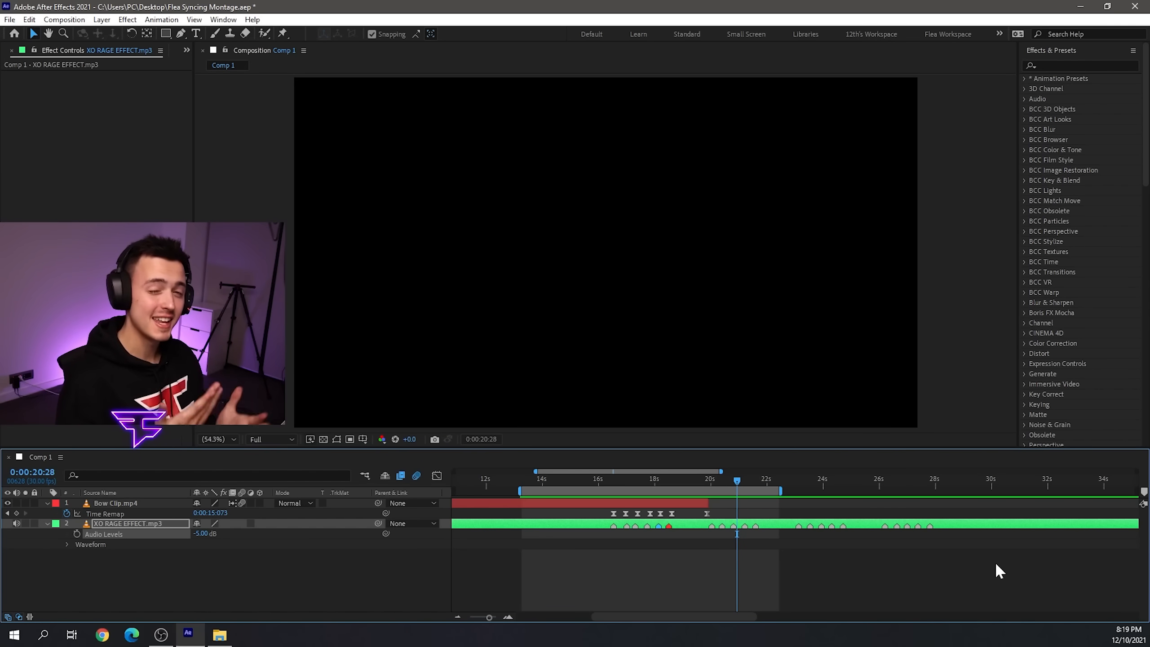
Step: Zoom the timeline into the marked section and show Bow Clip.mp4's Time Remap graph
left_click_drag(736, 491, 612, 490)
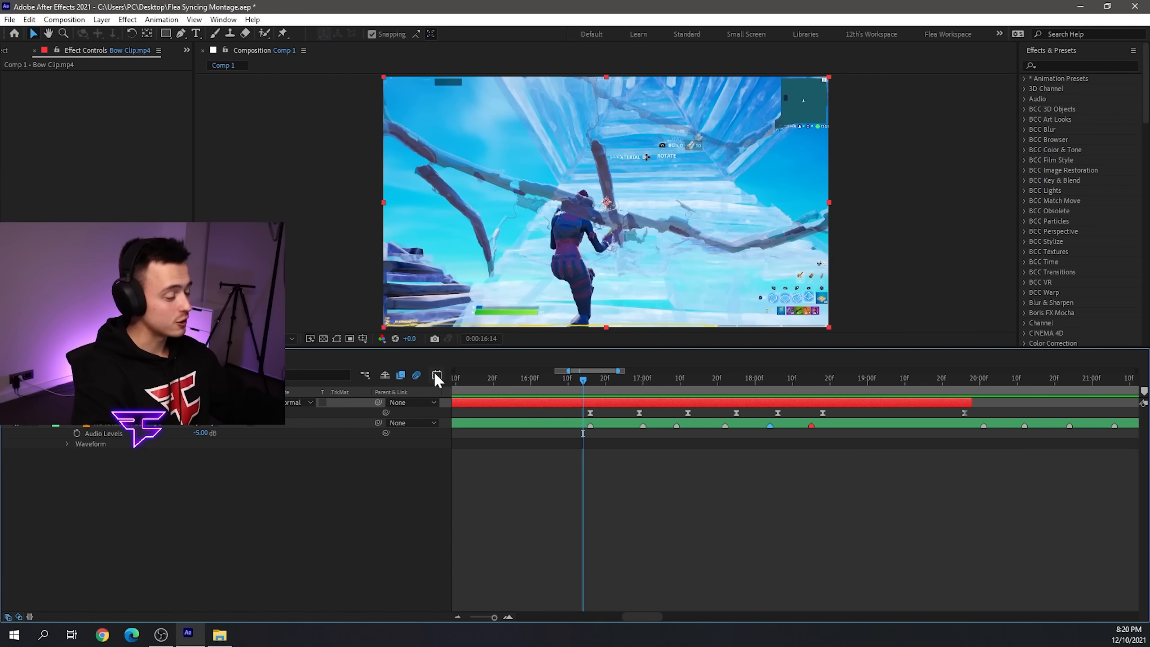
left_click(437, 375)
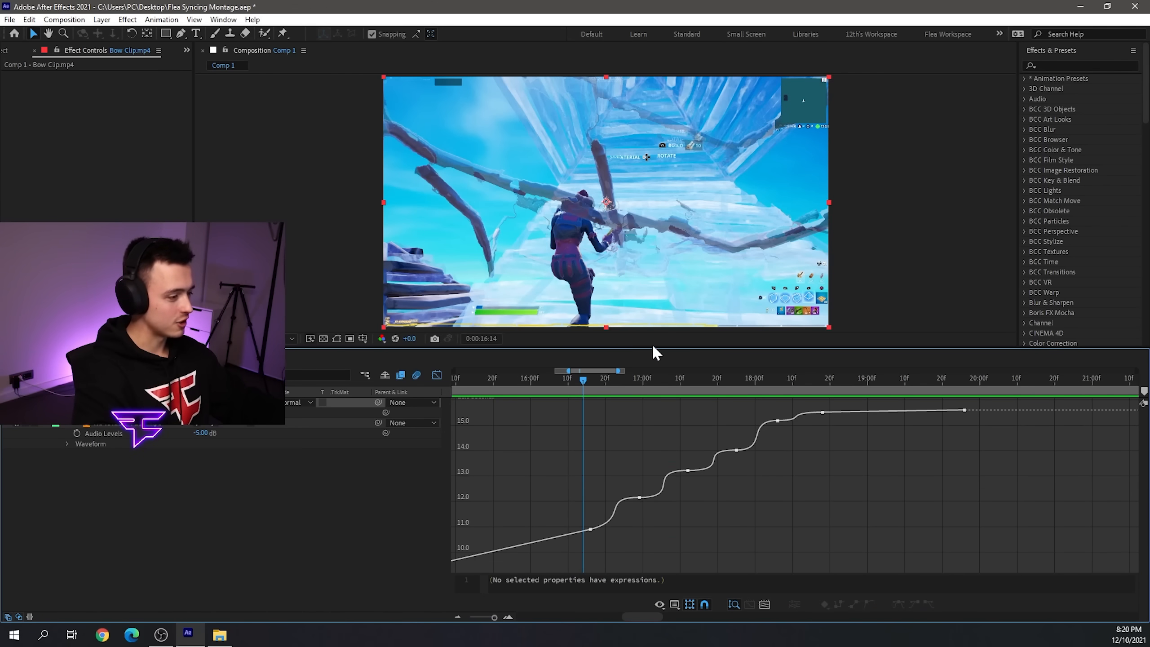